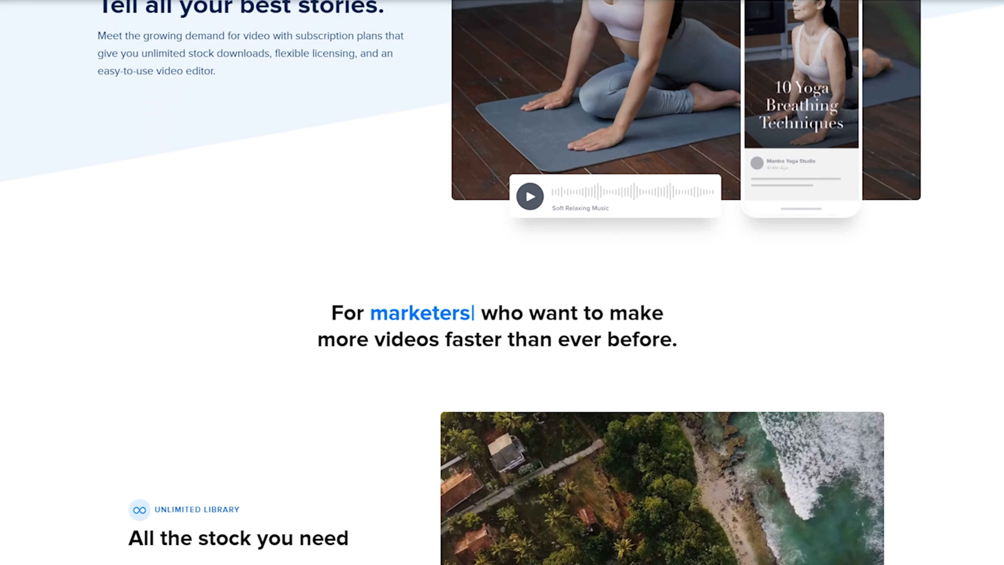
Browse the audio library's royalty-free music track list.
{"action": "scroll", "scroll_direction": "down", "scroll_amount": 3}
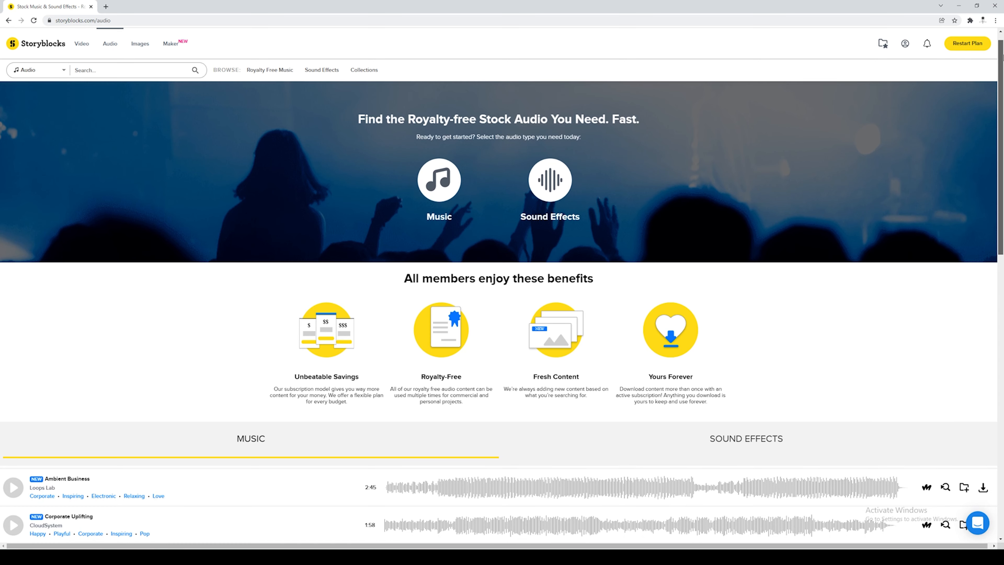
{"action": "scroll", "scroll_direction": "down", "scroll_amount": 3}
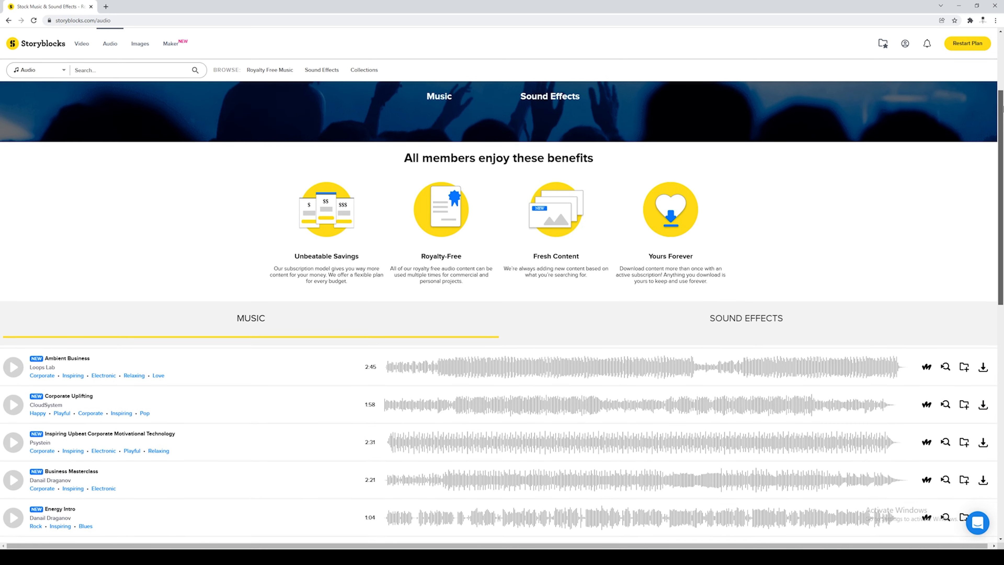
{"action": "scroll", "scroll_direction": "down", "scroll_amount": 3}
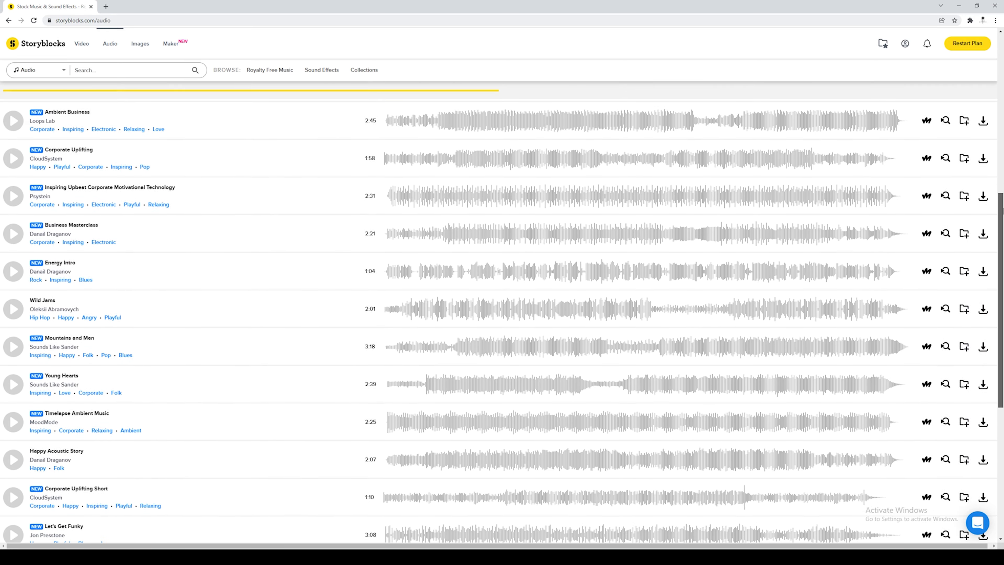
Switch to the video library and scroll to its Recently Added collections.
{"action": "left_click", "coordinate": [81, 43]}
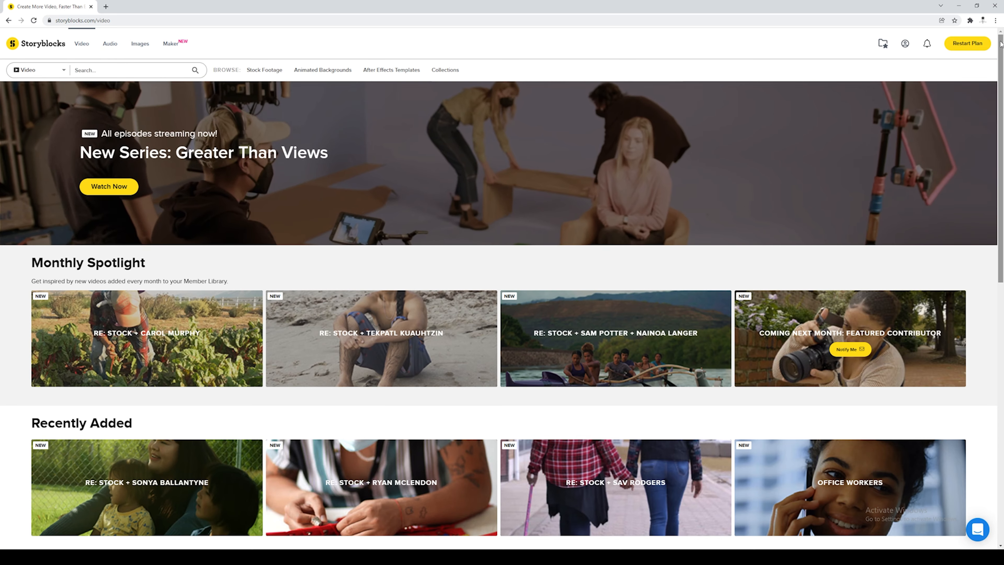
{"action": "scroll", "scroll_direction": "down", "scroll_amount": 3}
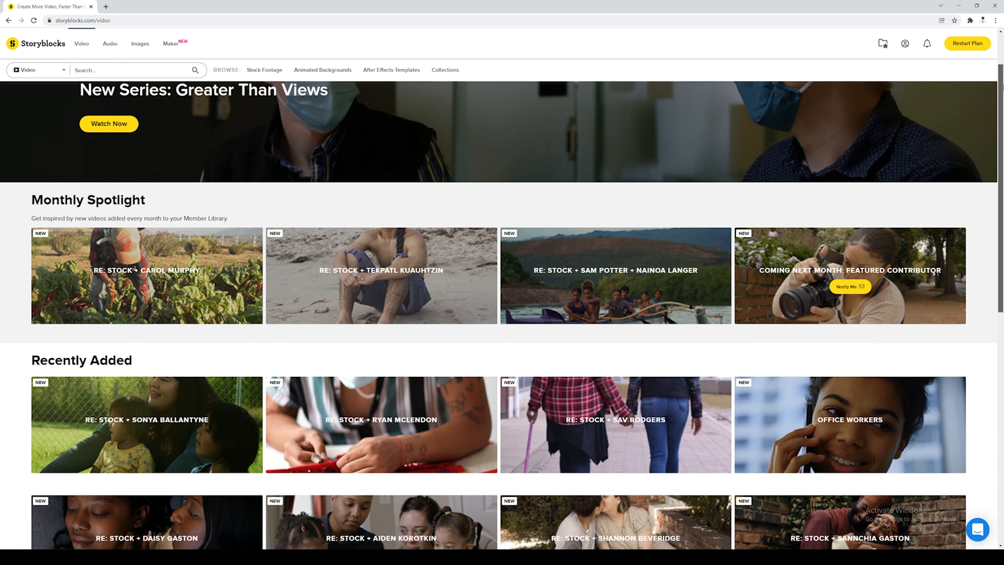
{"action": "scroll", "scroll_direction": "down", "scroll_amount": 3}
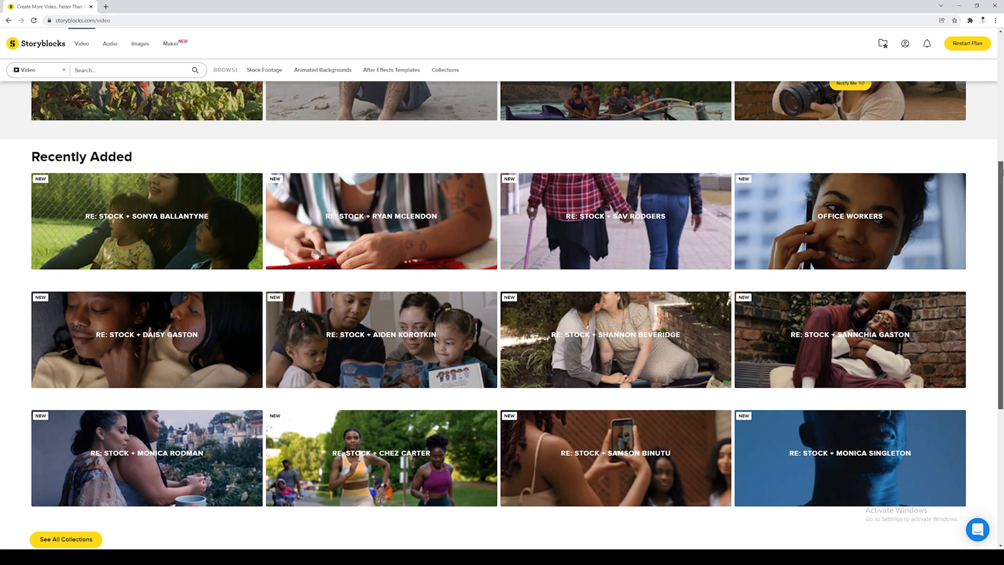